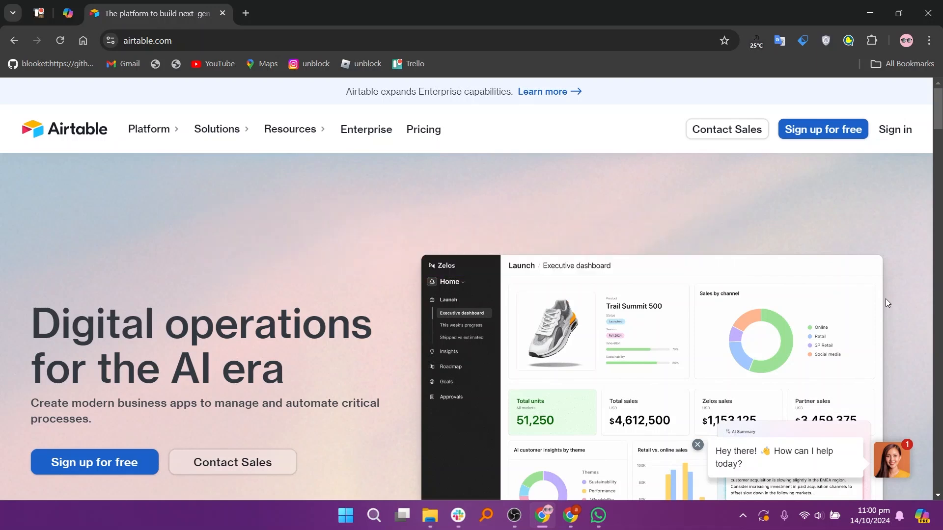
- Open Airtable's Pricing page and scroll through the plan comparison
{"action": "scroll", "scroll_direction": "down", "scroll_amount": 3}
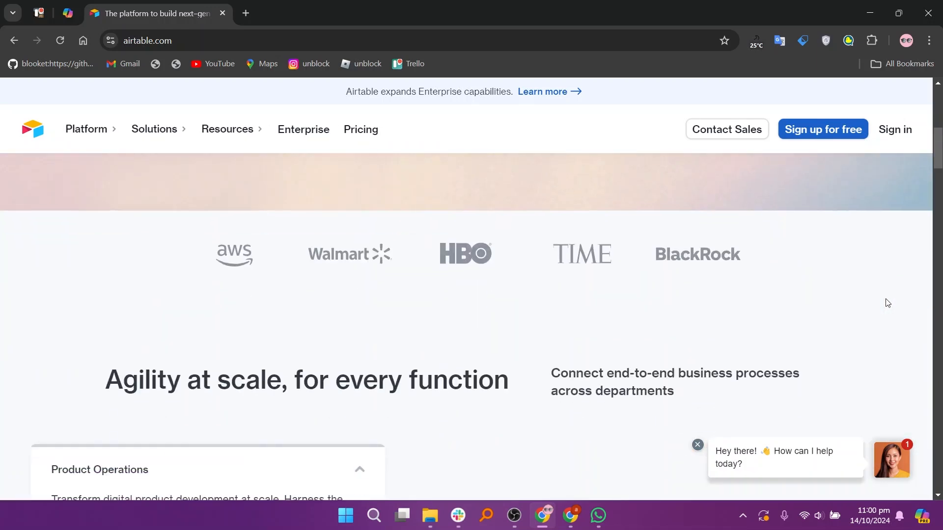
{"action": "scroll", "scroll_direction": "down", "scroll_amount": 3}
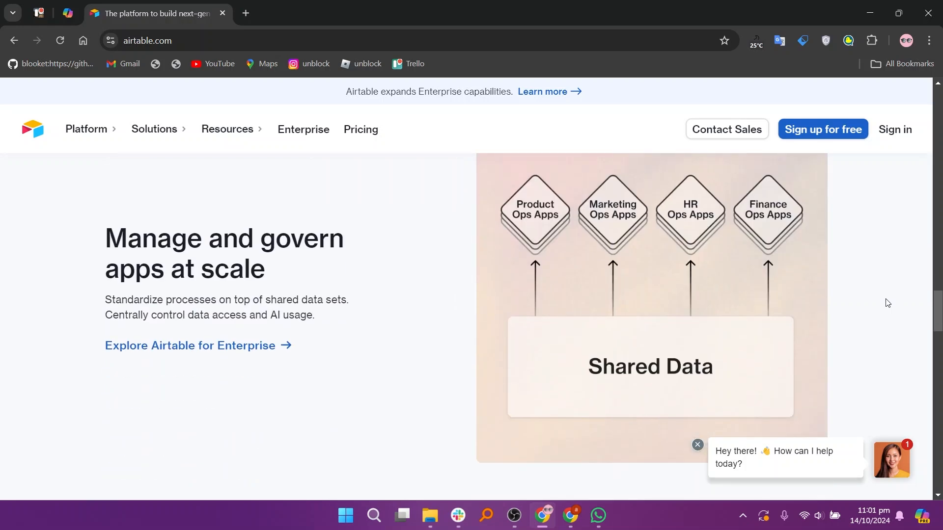
{"action": "scroll", "scroll_direction": "down", "scroll_amount": 3}
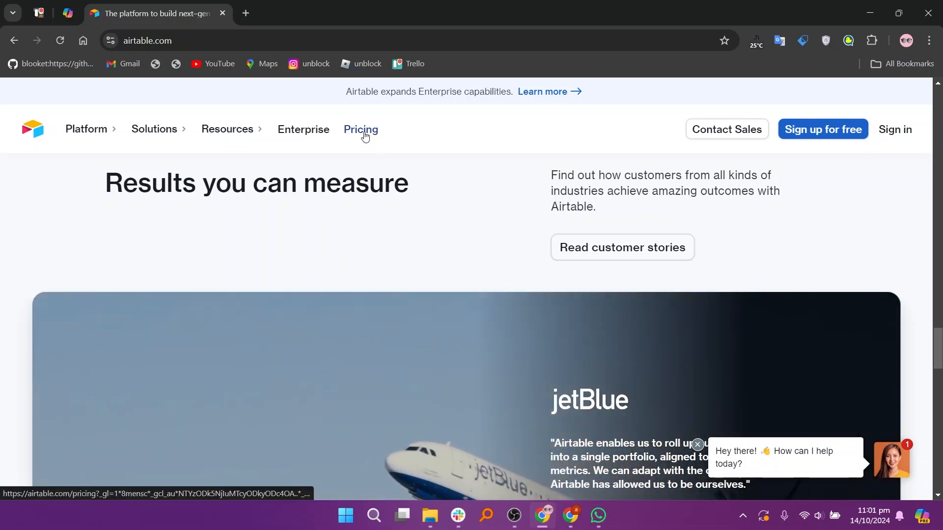
{"action": "left_click", "coordinate": [362, 129]}
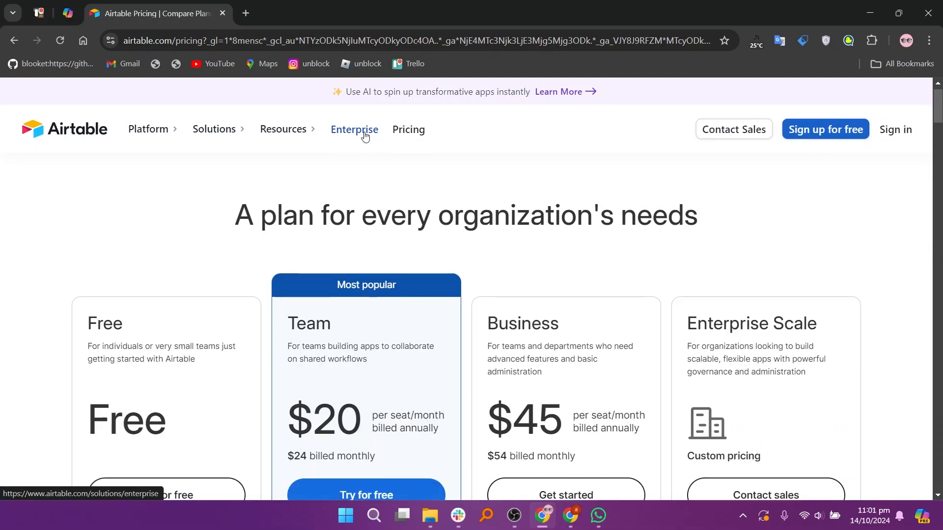
{"action": "scroll", "scroll_direction": "down", "scroll_amount": 3}
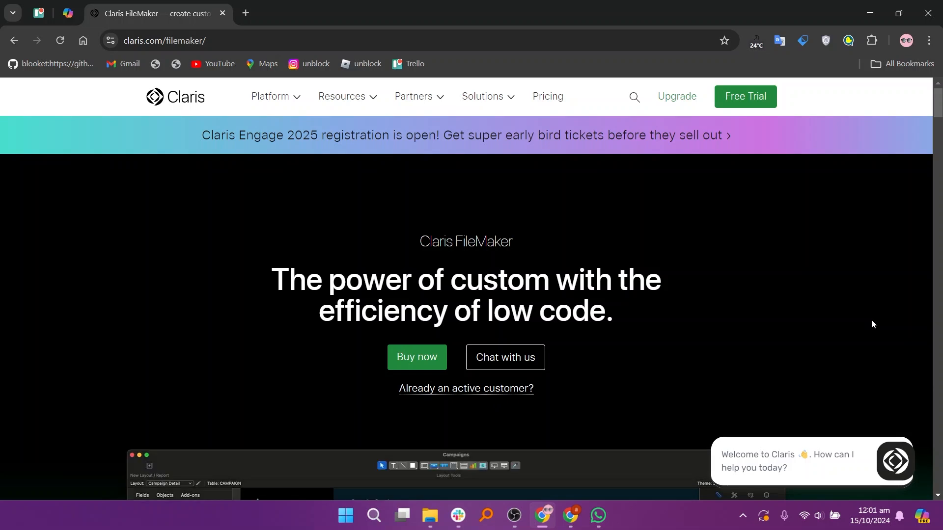
{"action": "scroll", "scroll_direction": "down", "scroll_amount": 3}
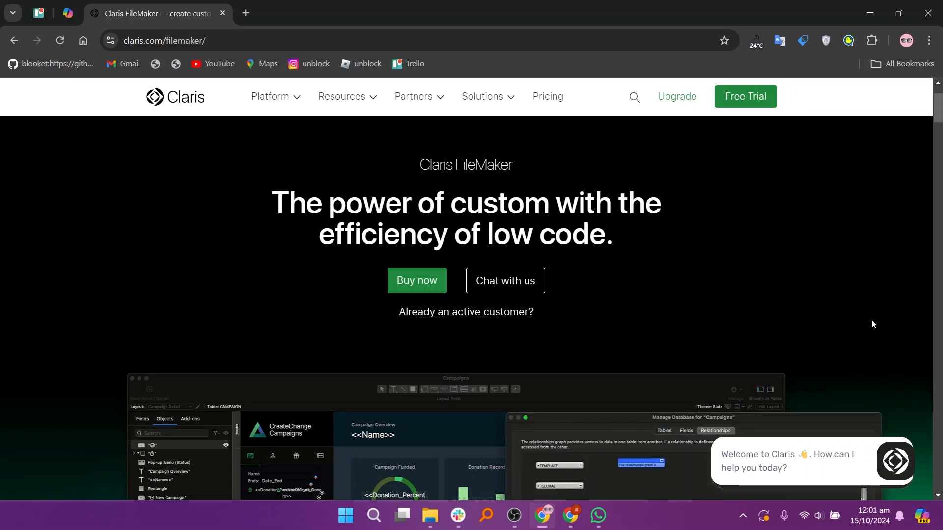
{"action": "scroll", "scroll_direction": "down", "scroll_amount": 3}
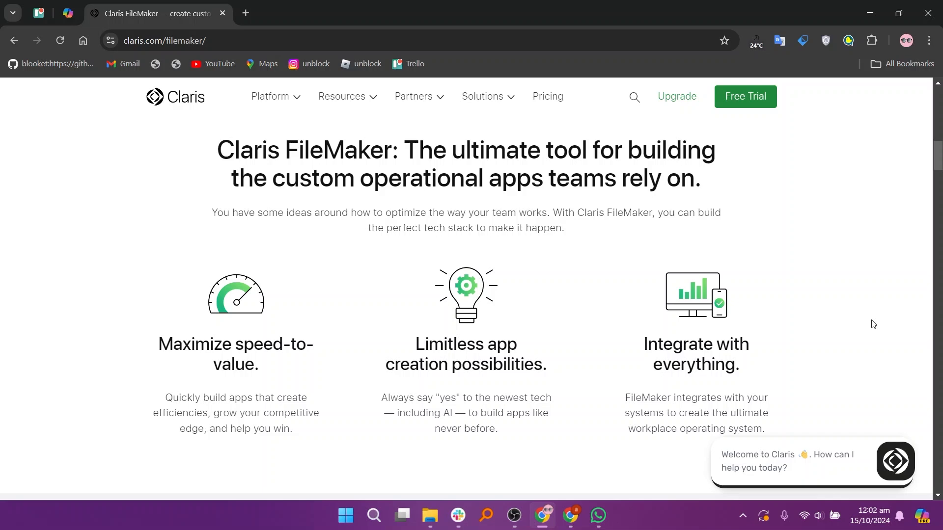
{"action": "scroll", "scroll_direction": "down", "scroll_amount": 3}
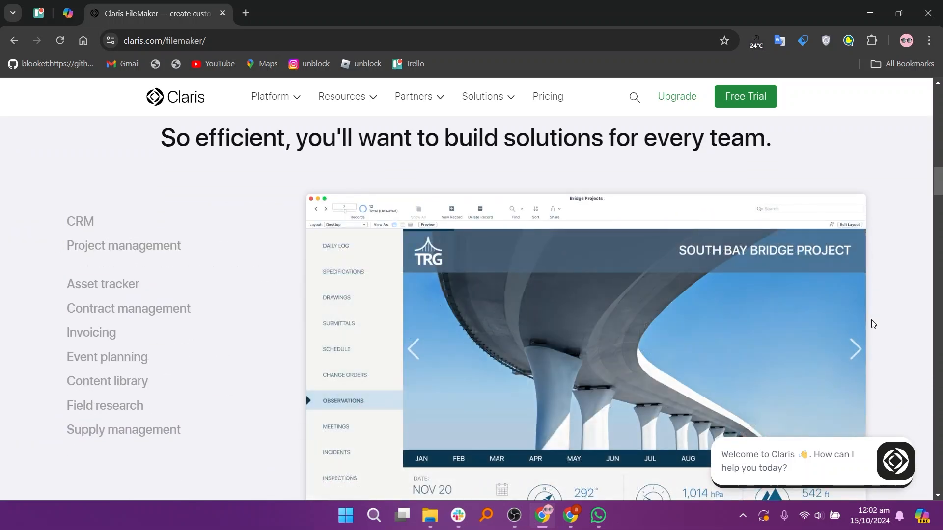
- Preview Contract management, Invoicing, Event planning and Field research example apps, then scroll on
{"action": "left_click", "coordinate": [128, 308]}
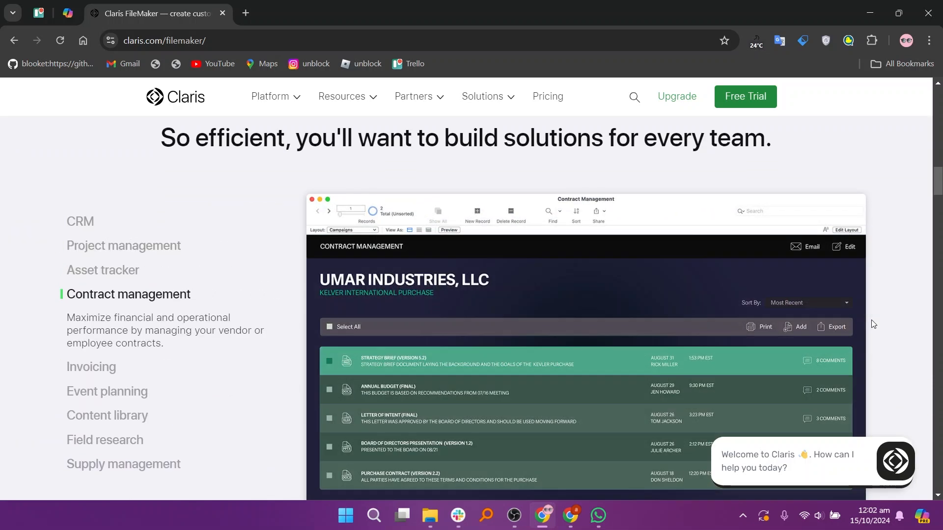
{"action": "left_click", "coordinate": [91, 319]}
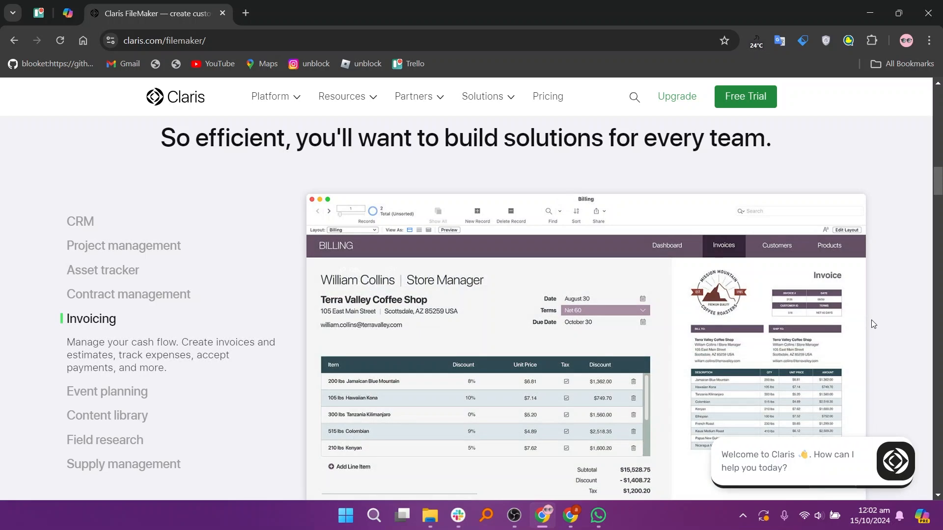
{"action": "left_click", "coordinate": [107, 366]}
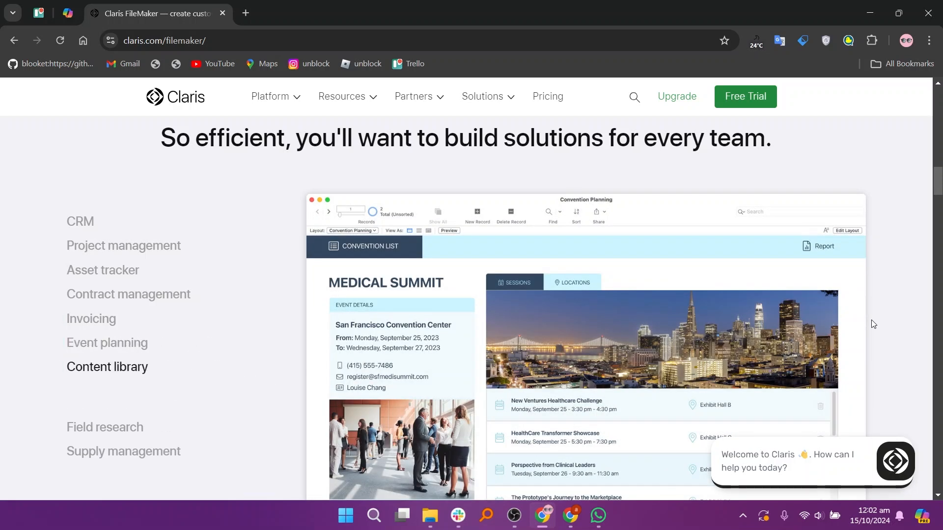
{"action": "left_click", "coordinate": [104, 391]}
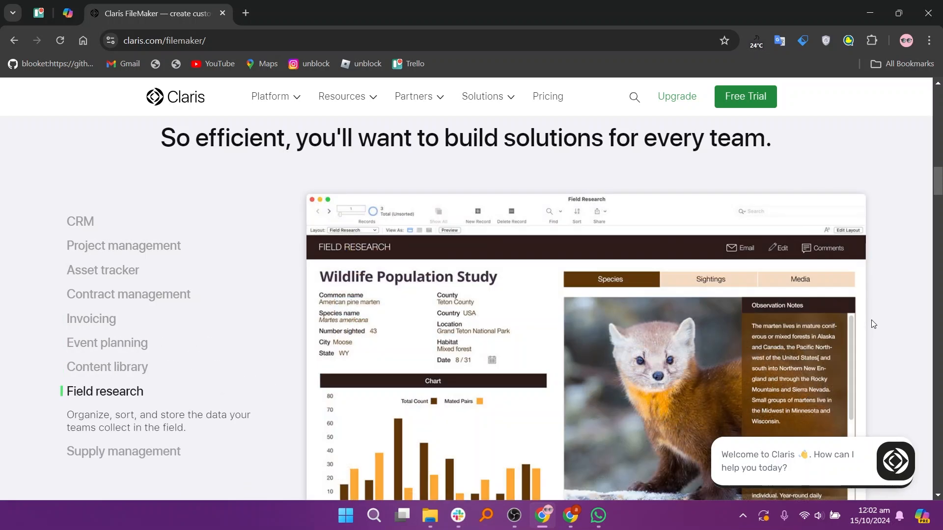
{"action": "scroll", "scroll_direction": "down", "scroll_amount": 3}
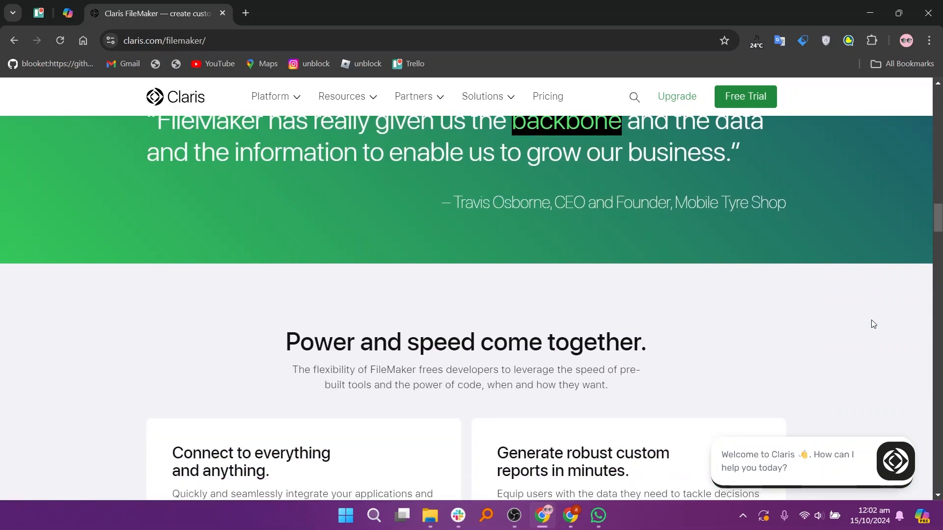
{"action": "scroll", "scroll_direction": "down", "scroll_amount": 3}
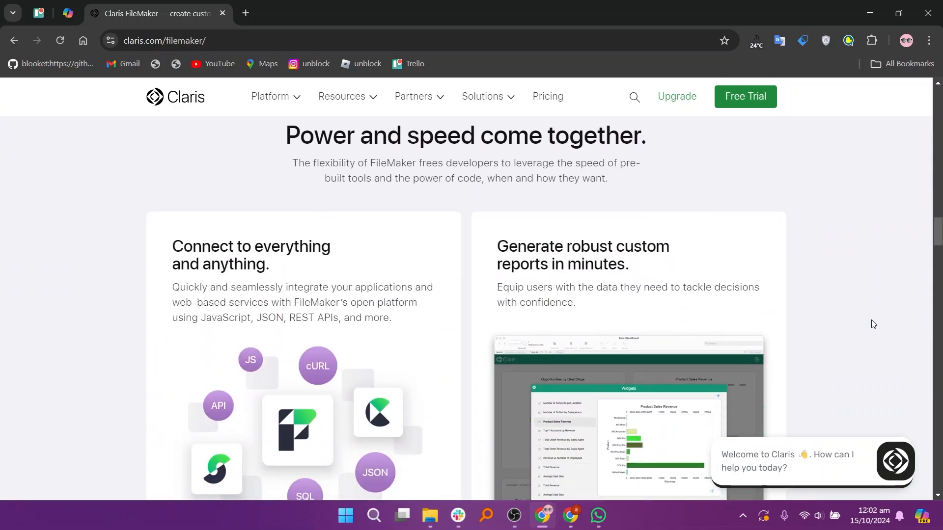
- Open Claris FileMaker Pricing and scroll to the Essentials and Standard cloud plan details
{"action": "scroll", "scroll_direction": "down", "scroll_amount": 3}
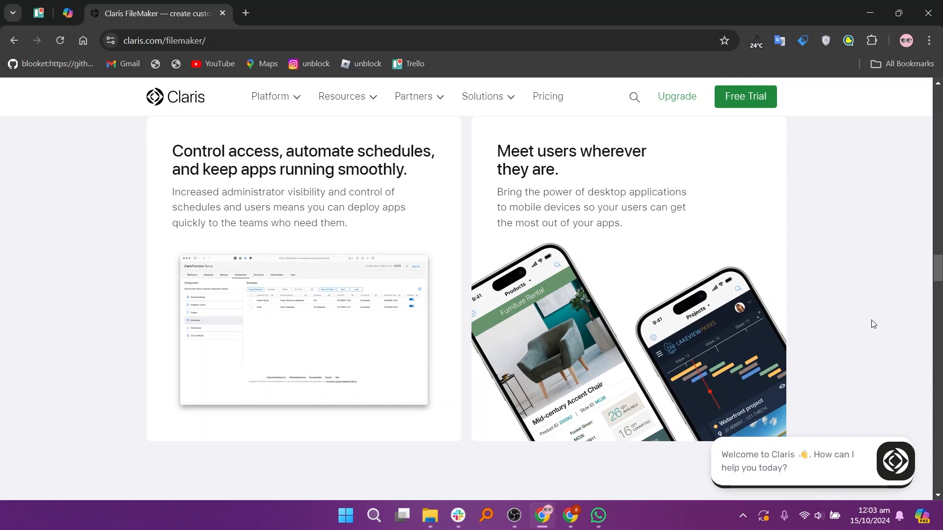
{"action": "scroll", "scroll_direction": "down", "scroll_amount": 3}
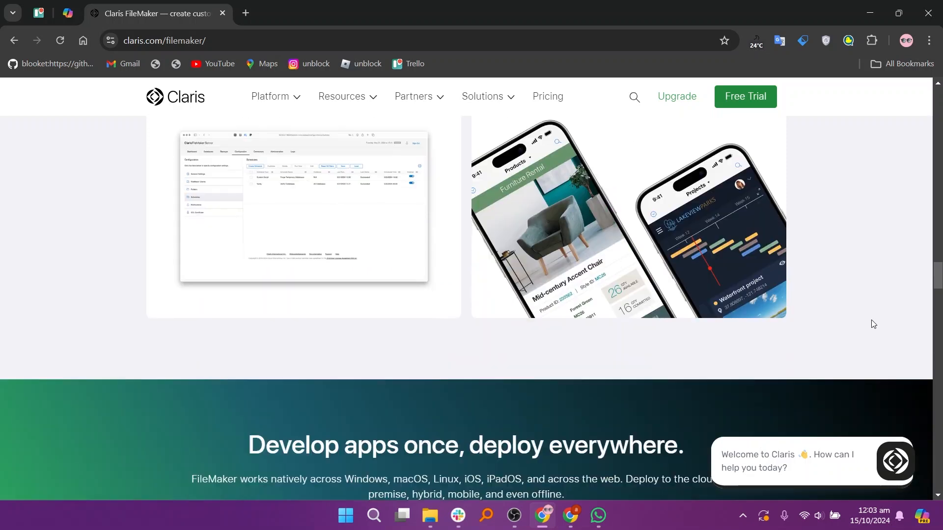
{"action": "scroll", "scroll_direction": "down", "scroll_amount": 3}
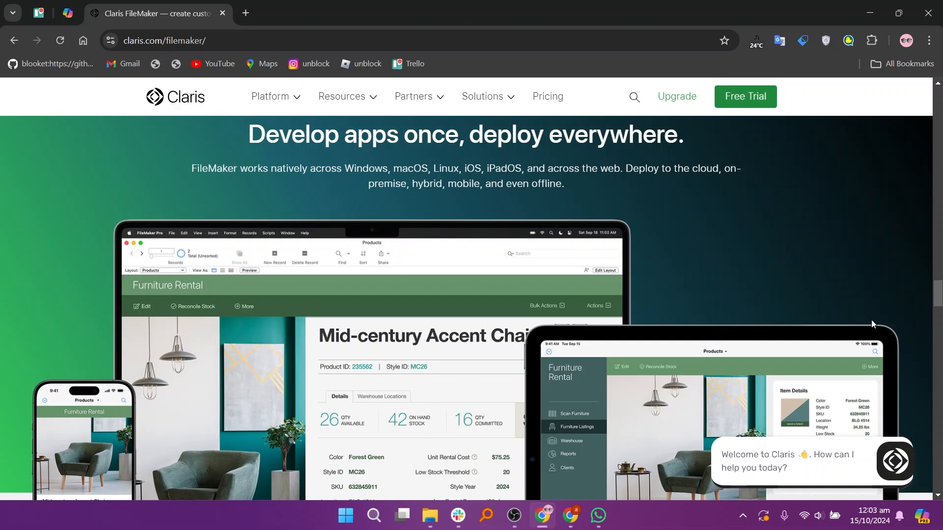
{"action": "scroll", "scroll_direction": "down", "scroll_amount": 3}
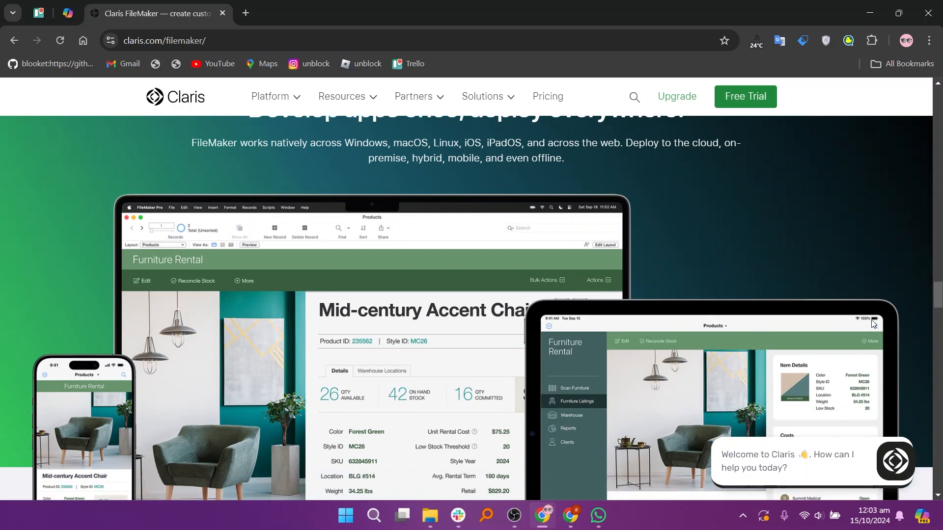
{"action": "scroll", "scroll_direction": "down", "scroll_amount": 3}
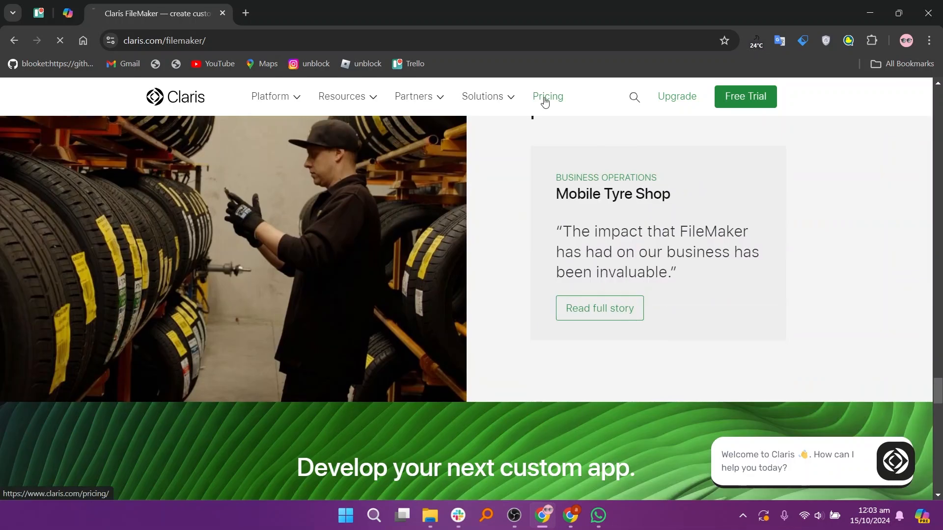
{"action": "left_click", "coordinate": [547, 96]}
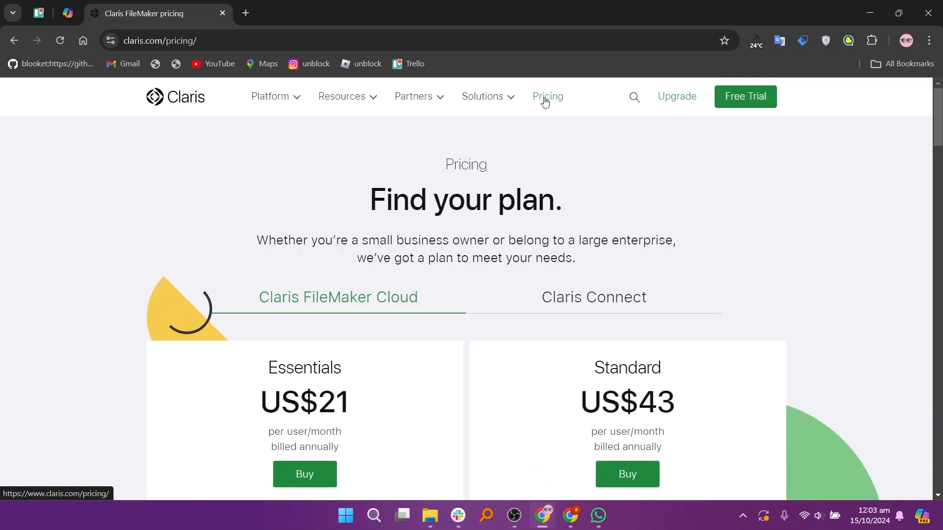
{"action": "scroll", "scroll_direction": "down", "scroll_amount": 3}
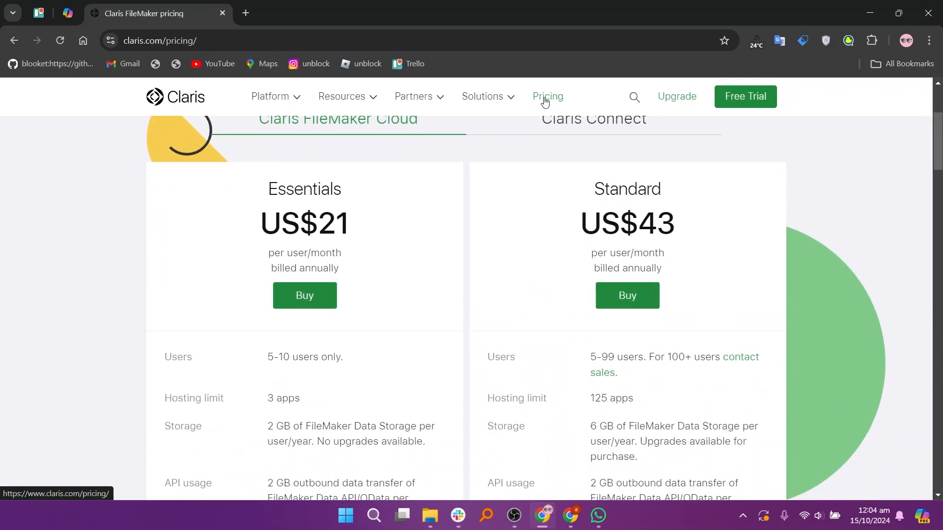